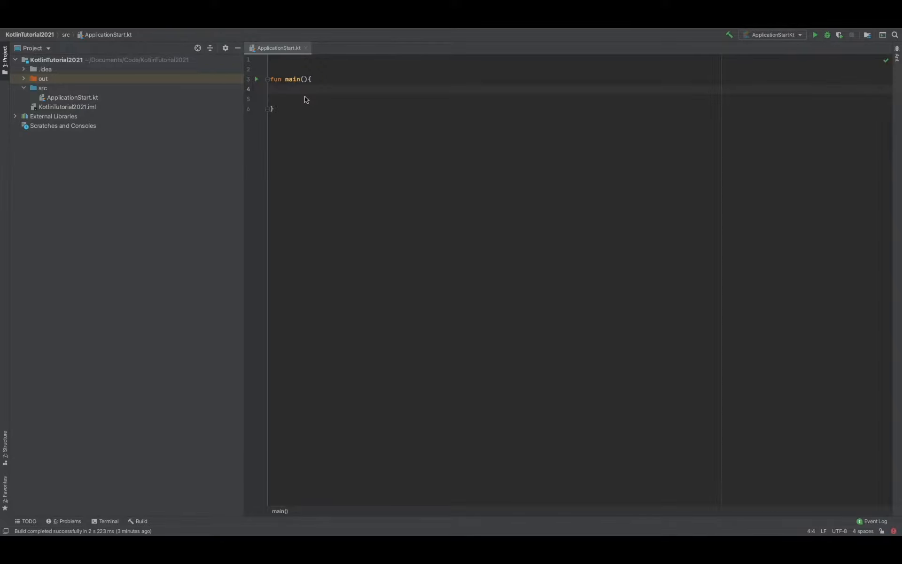
Add println(2 + 2) inside main() and run it to print 4.
click(282, 88)
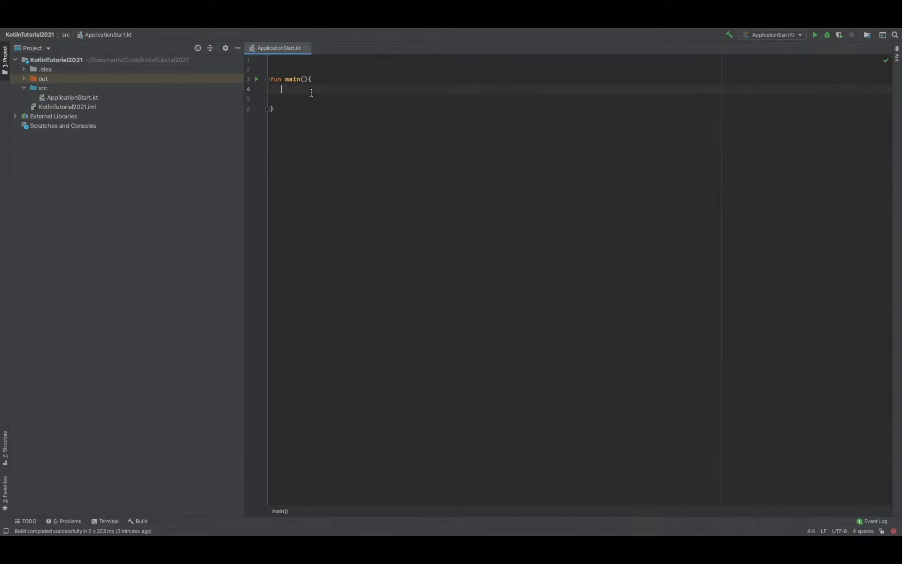
text(print)
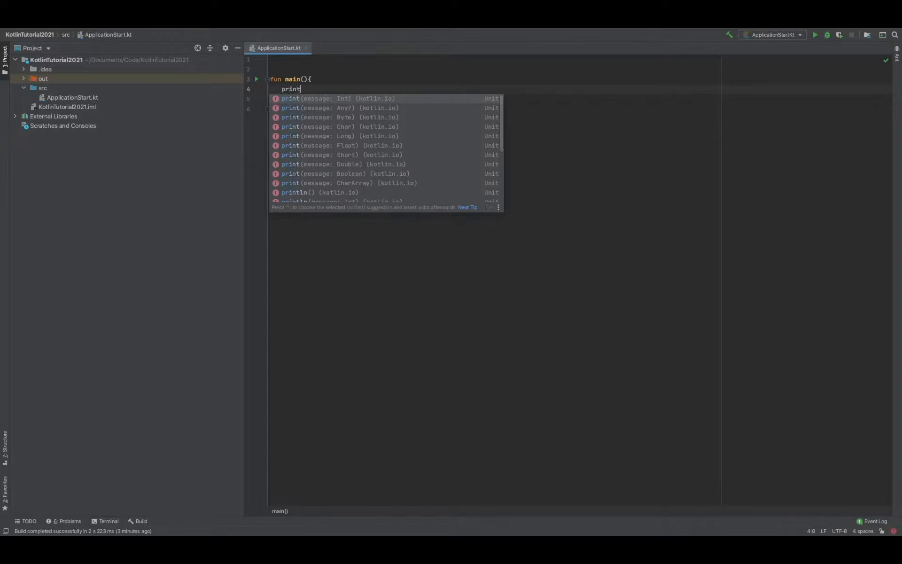
text(ln)
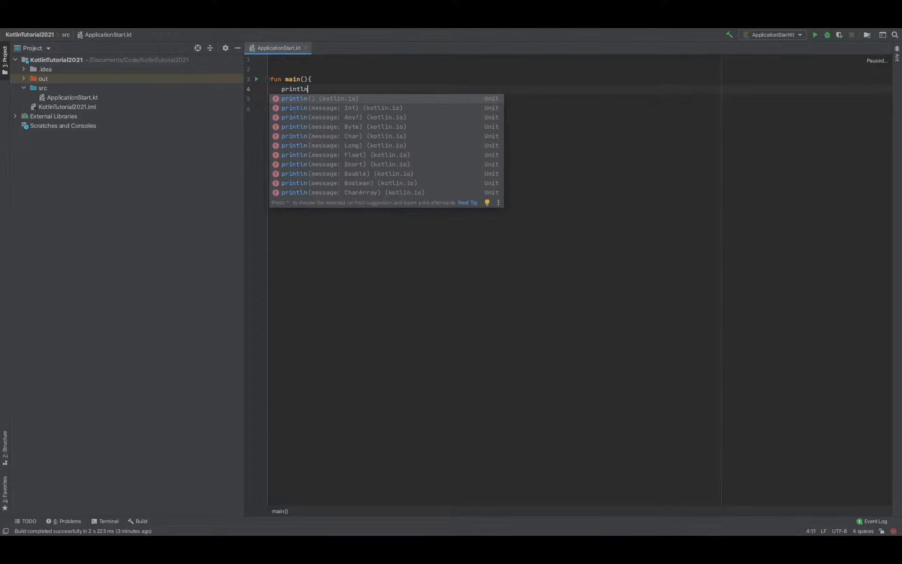
key(Enter)
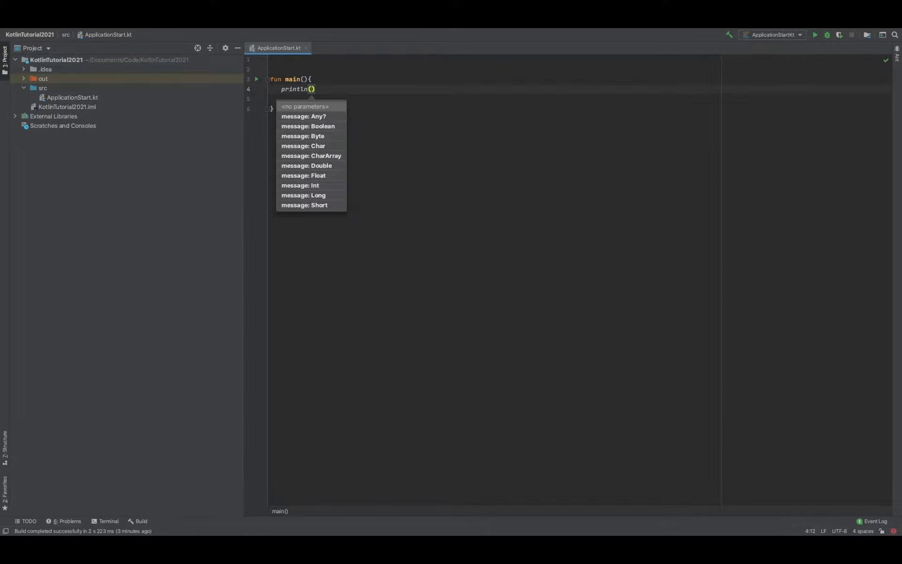
text(2)
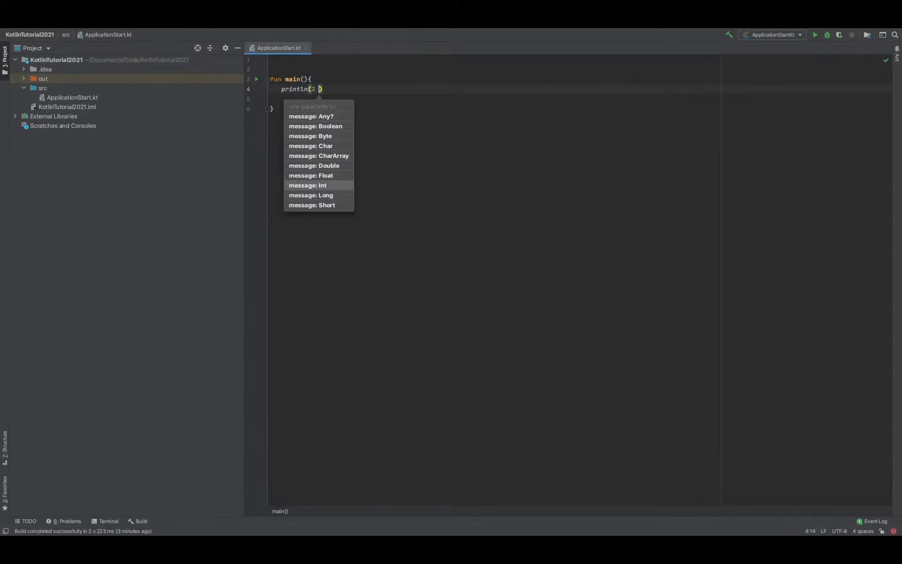
text(+ 2)
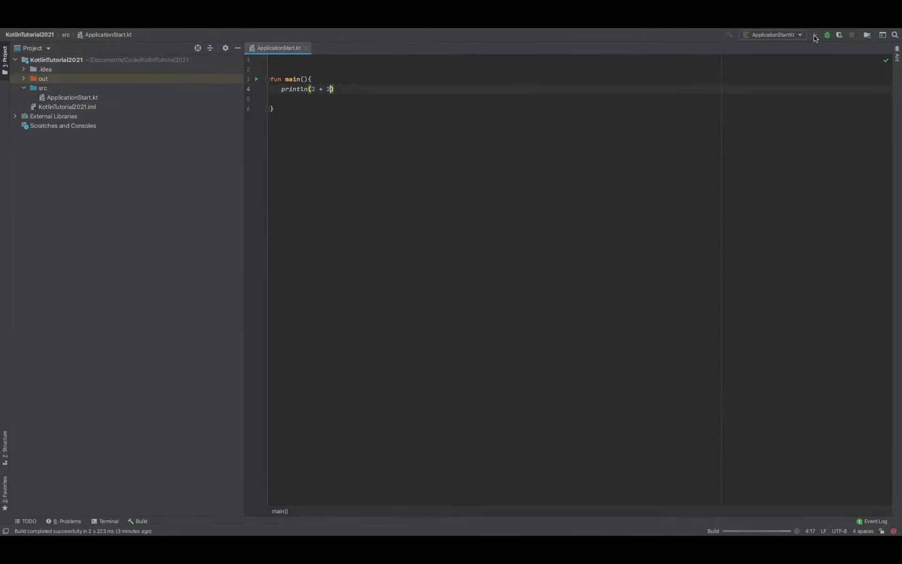
click(817, 35)
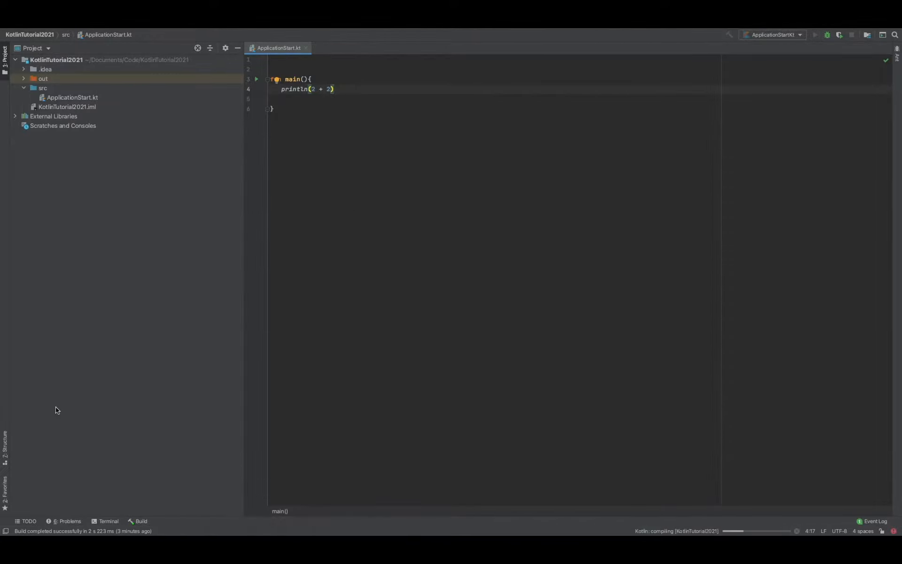
click(817, 35)
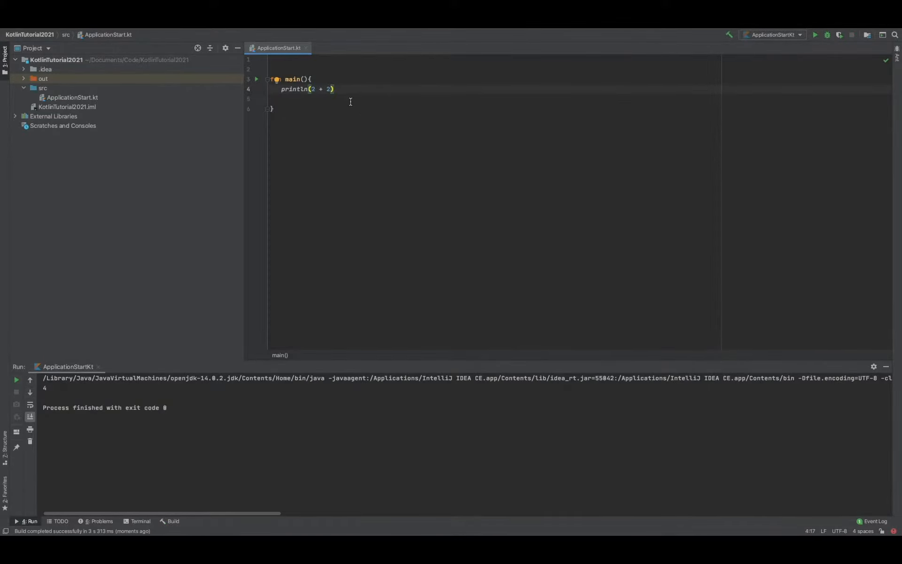
Label the addition with //Addition, add //Subtraction with println(2 - 2), and run to print 4 and 0.
key(Enter)
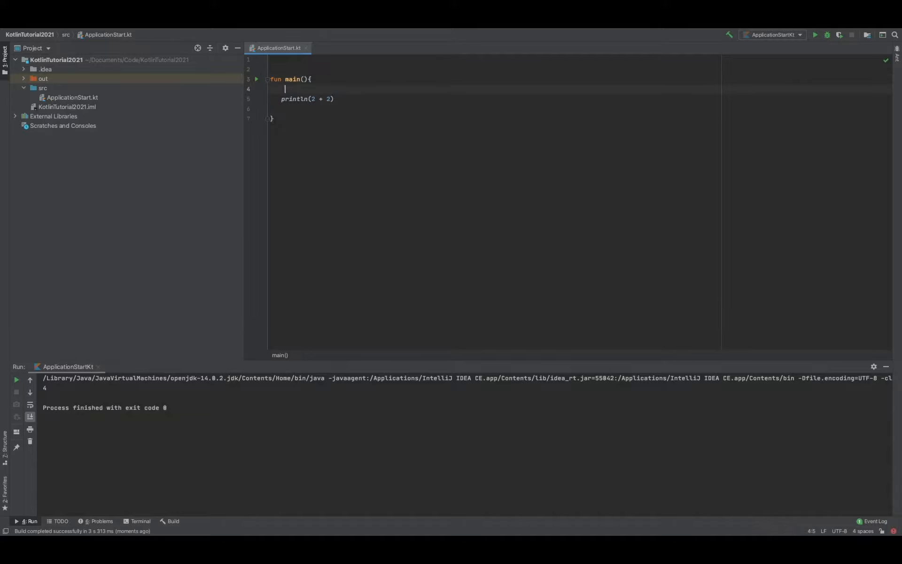
text(//Addition)
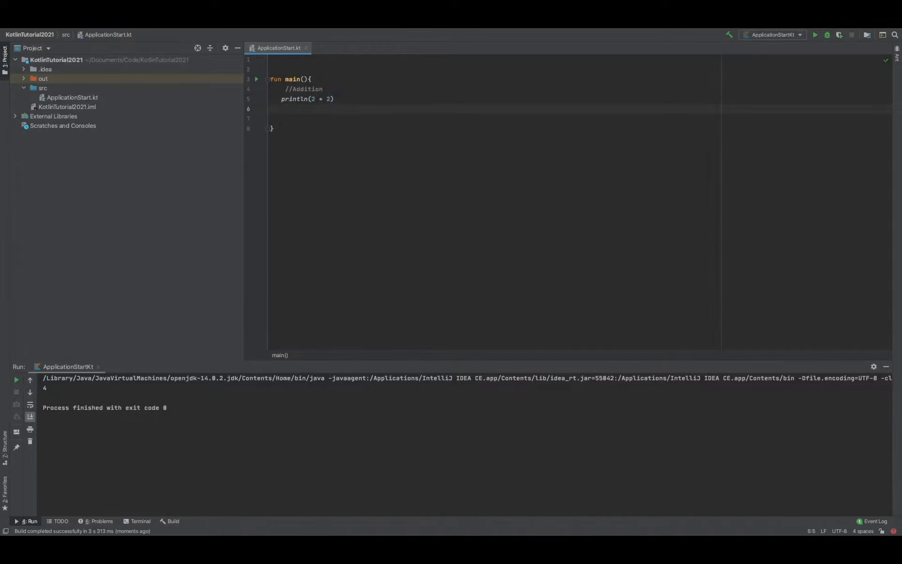
text(//Subr)
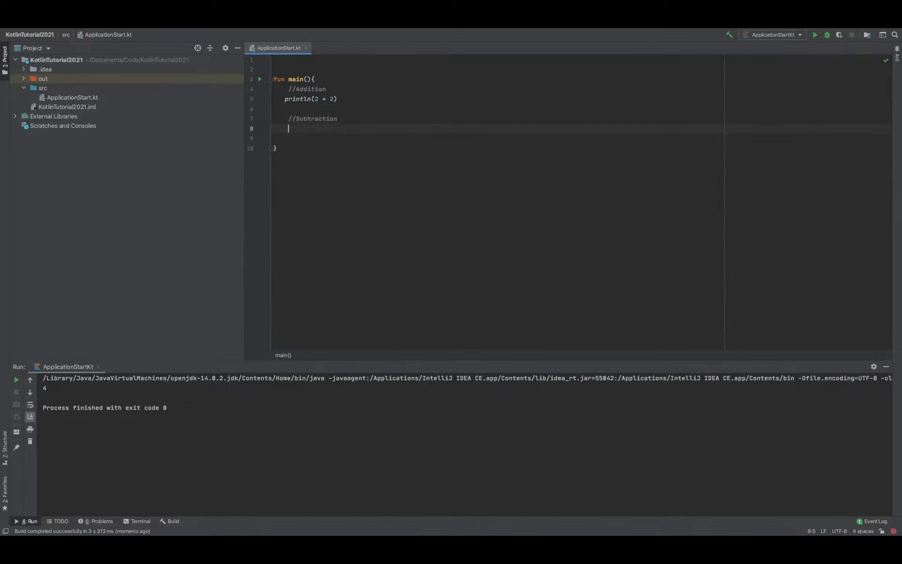
text(println(2 -2)
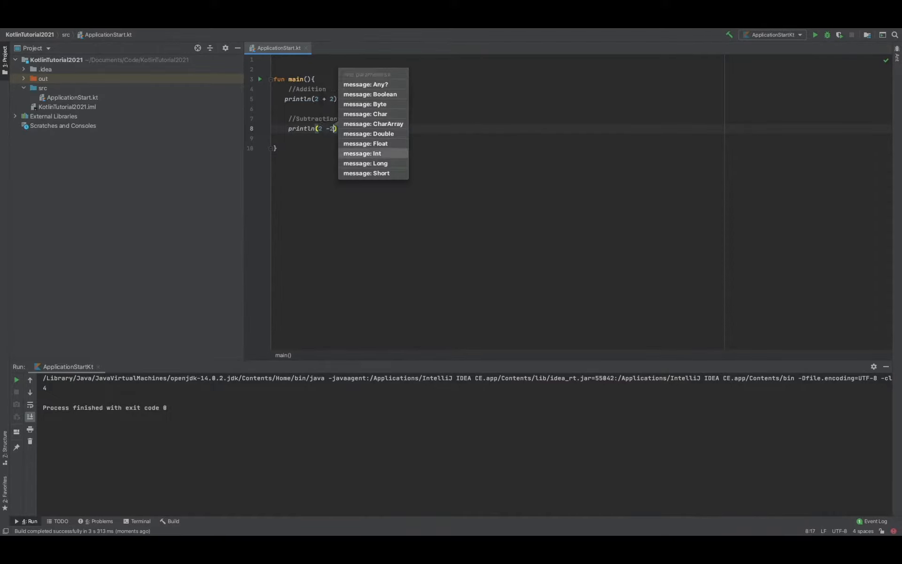
key(Escape)
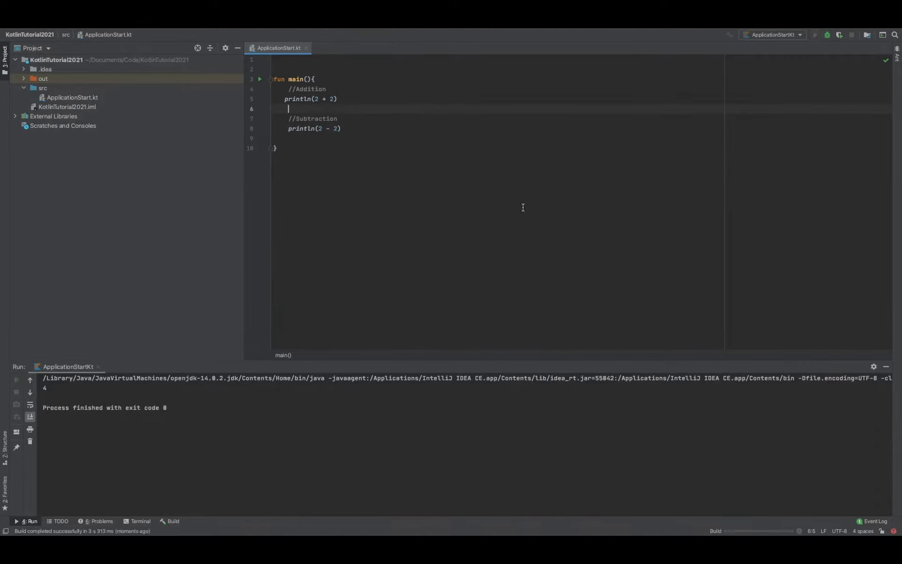
click(16, 380)
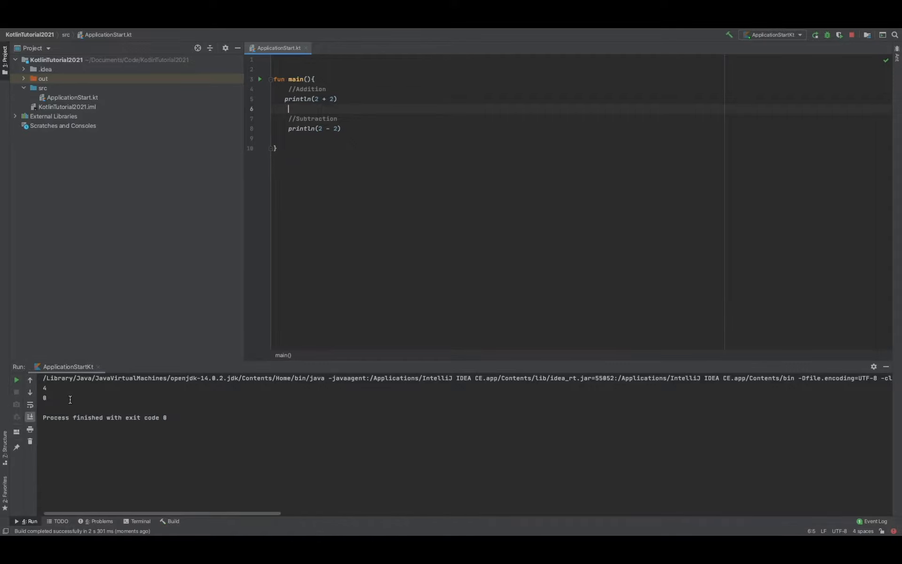
click(344, 127)
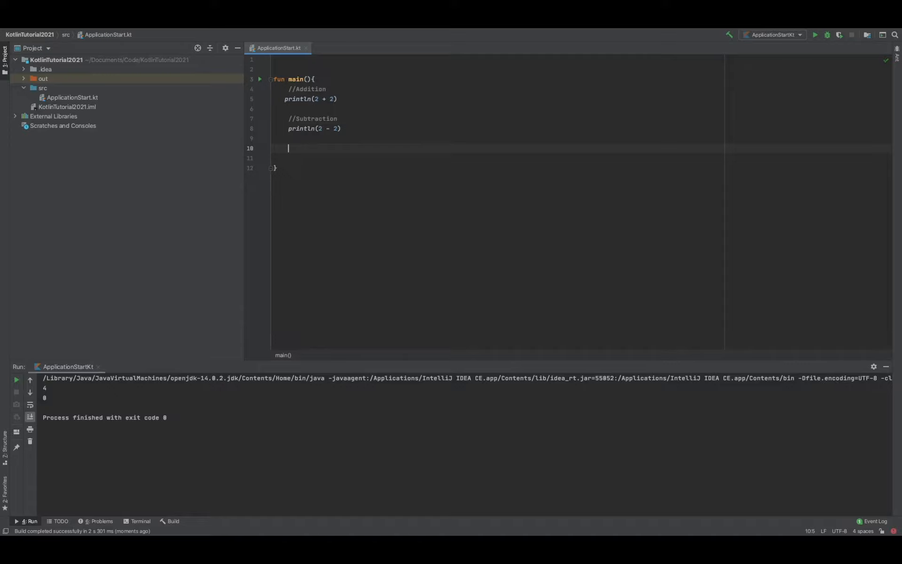
Add a //Multiply section with println(2 * 2) and run to print 4, 0, 4.
text(//)
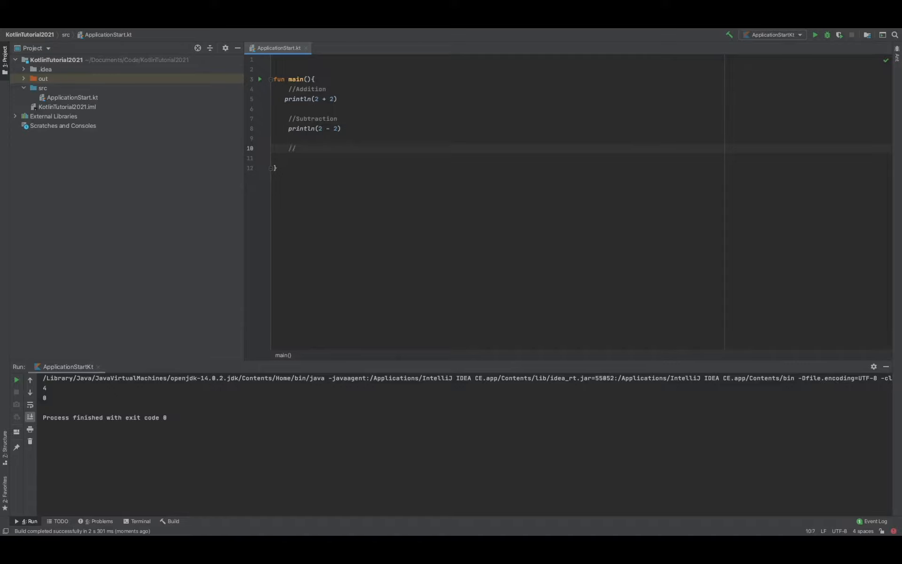
text(Multiply)
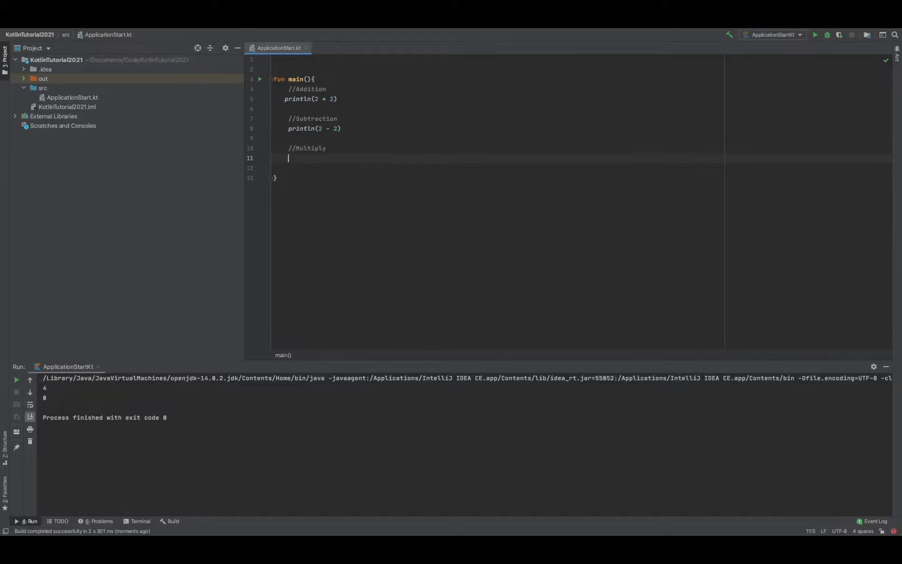
text(println()
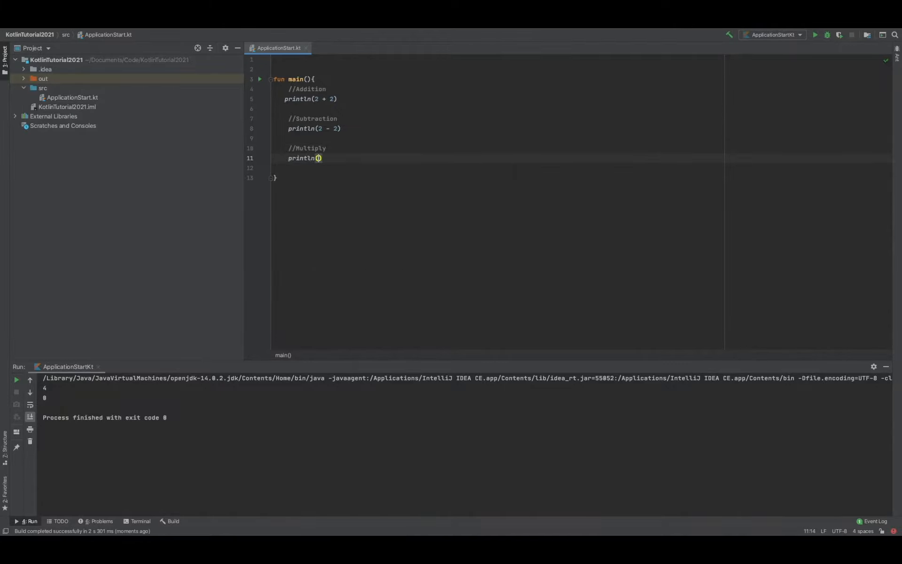
text(2 * 2)
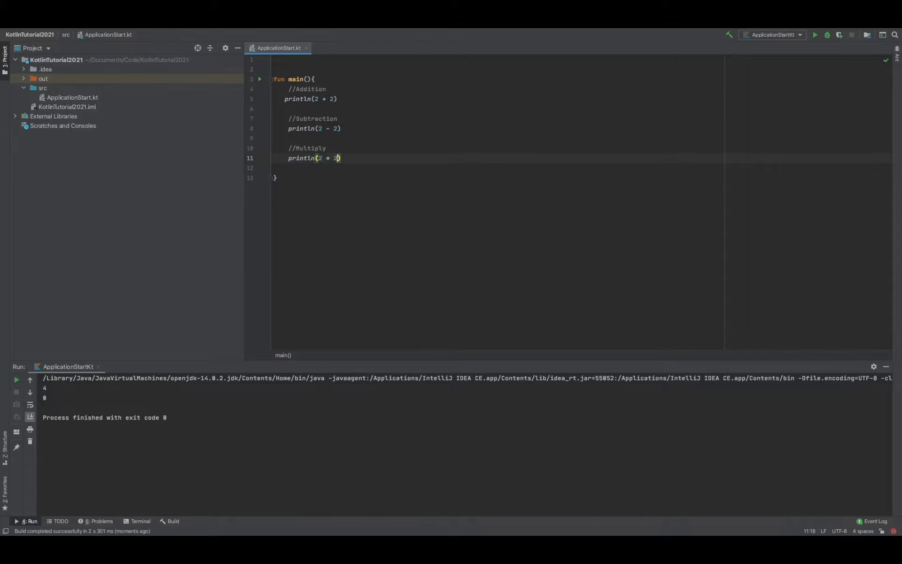
click(817, 35)
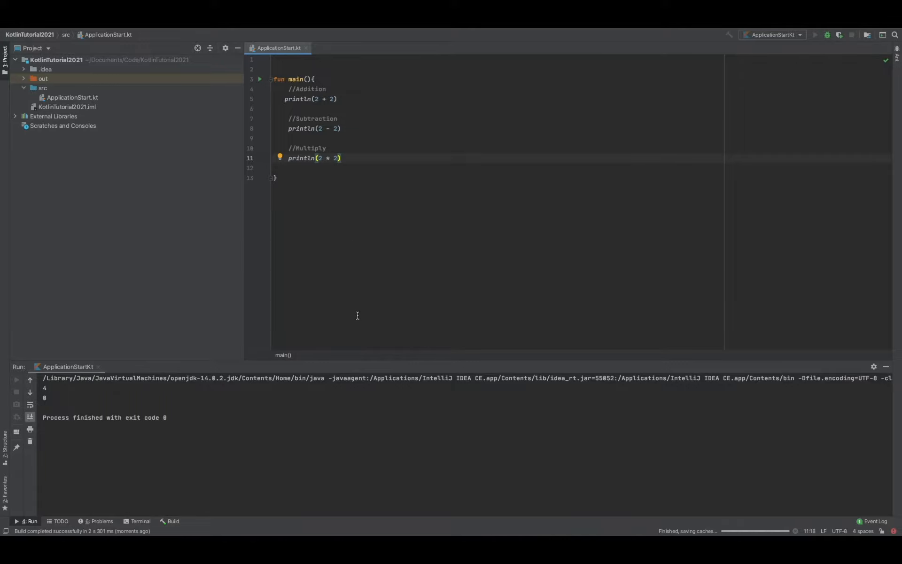
click(818, 35)
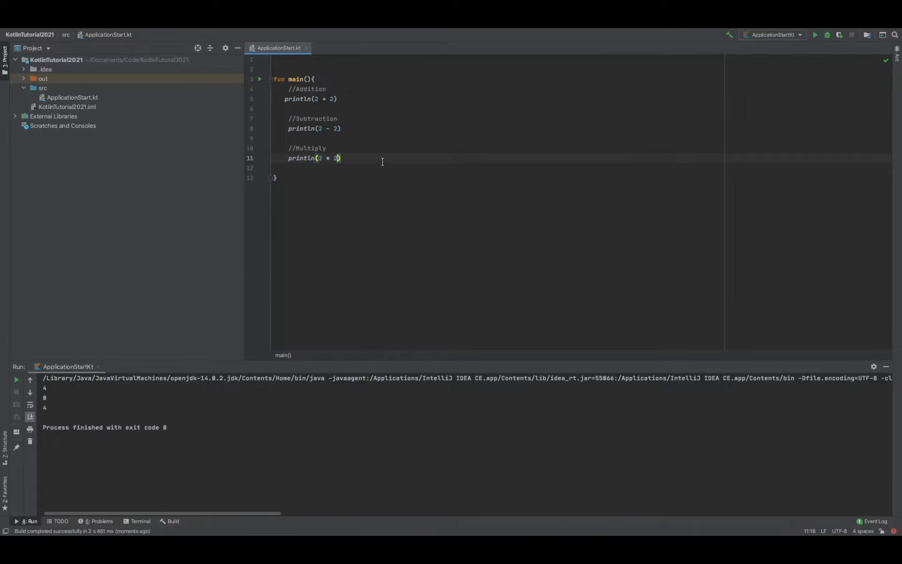
mouse_move(355, 162)
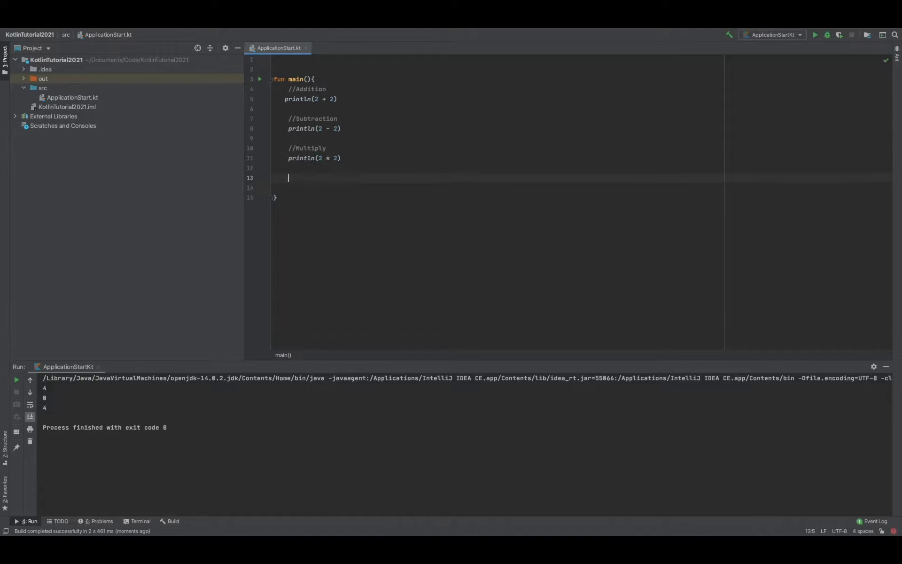
Add a //Division section with println(2 / 2) and run to print 4, 0, 4, 1.
text(//Division)
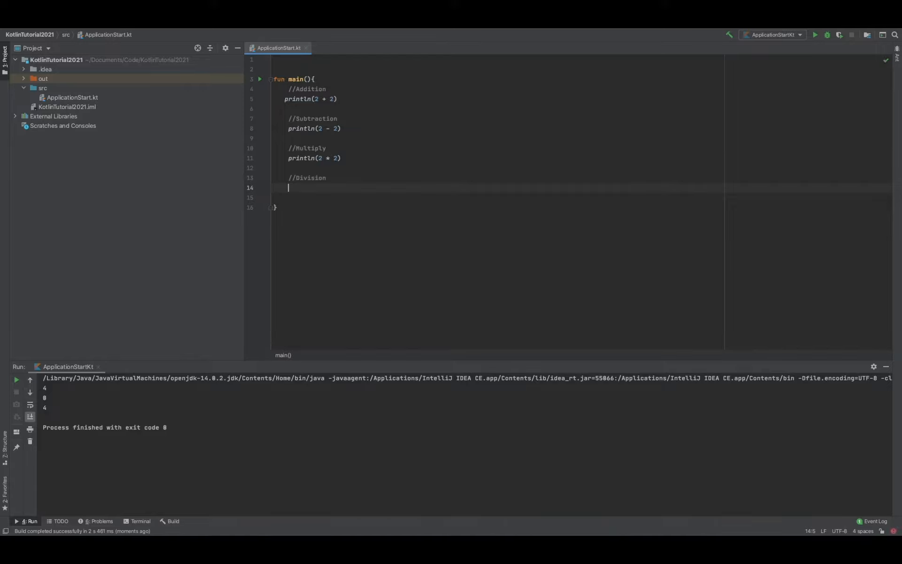
text(p)
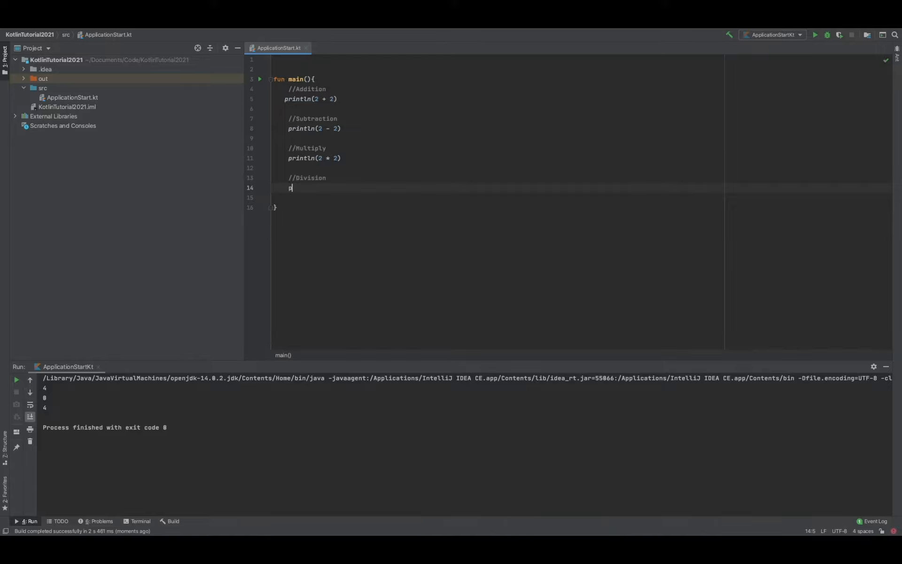
text(rintln())
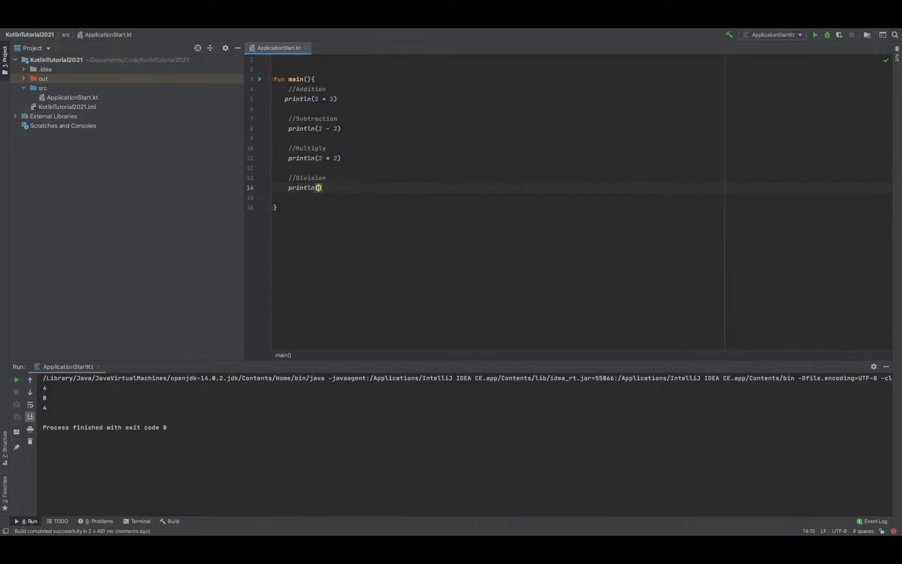
text(2 /2)
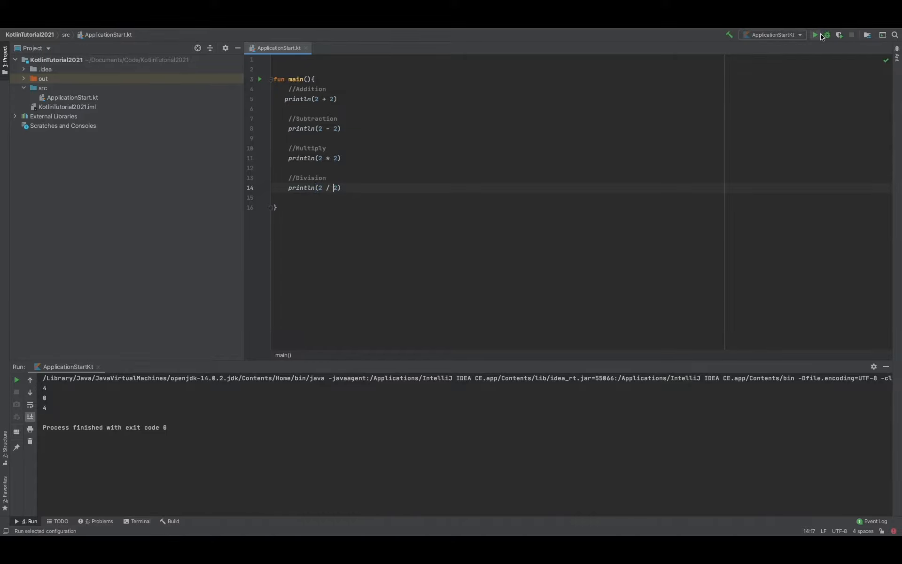
click(818, 35)
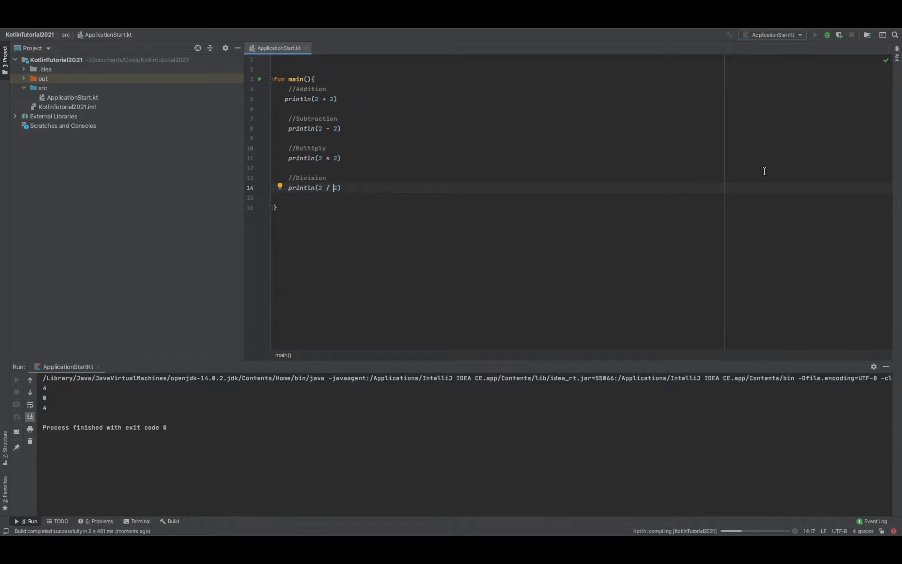
click(16, 379)
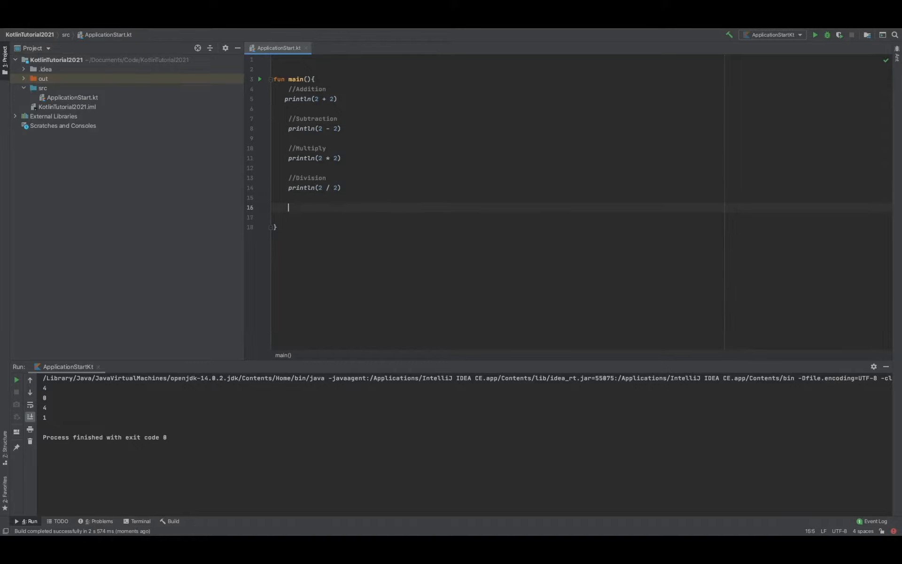
Add a //Modulus section with println(13 % 5) and run to print 3 at the end.
text(//)
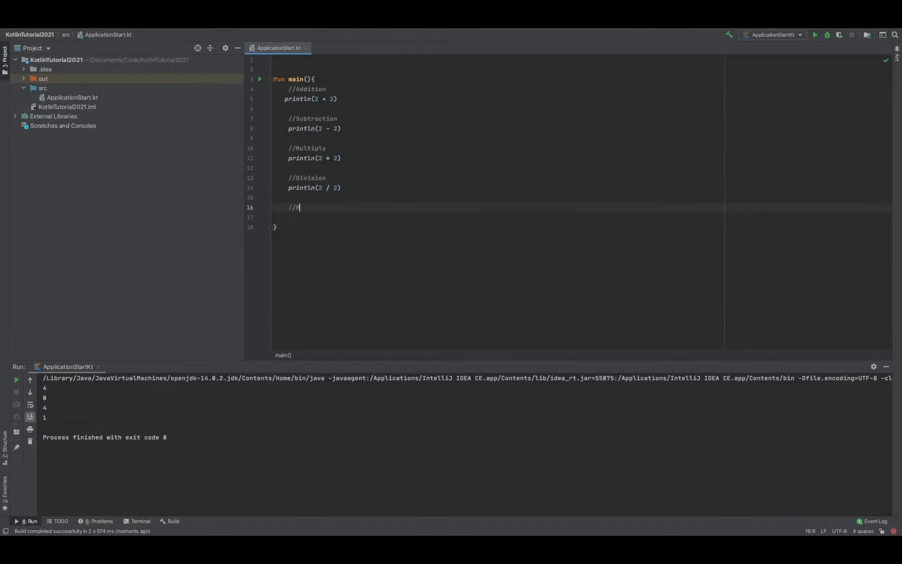
text(Modulus)
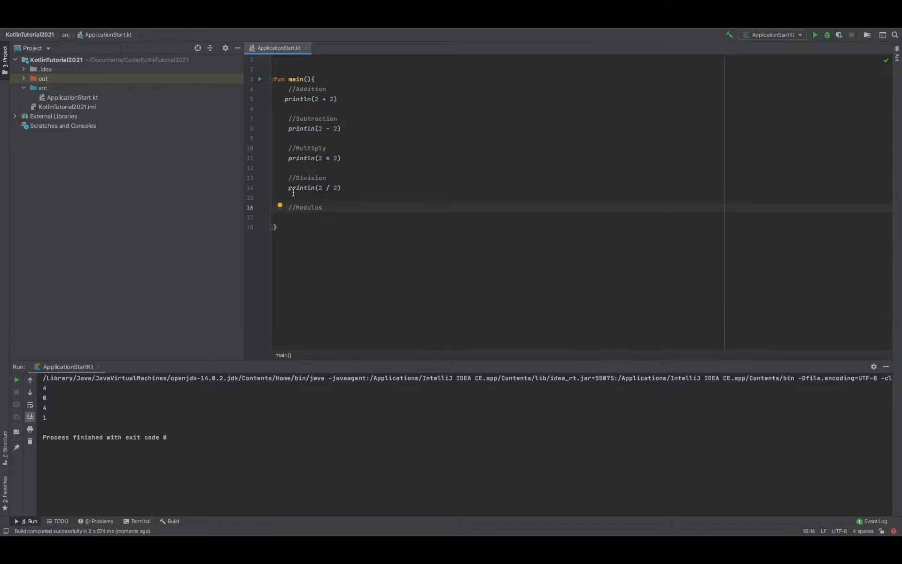
key(Enter)
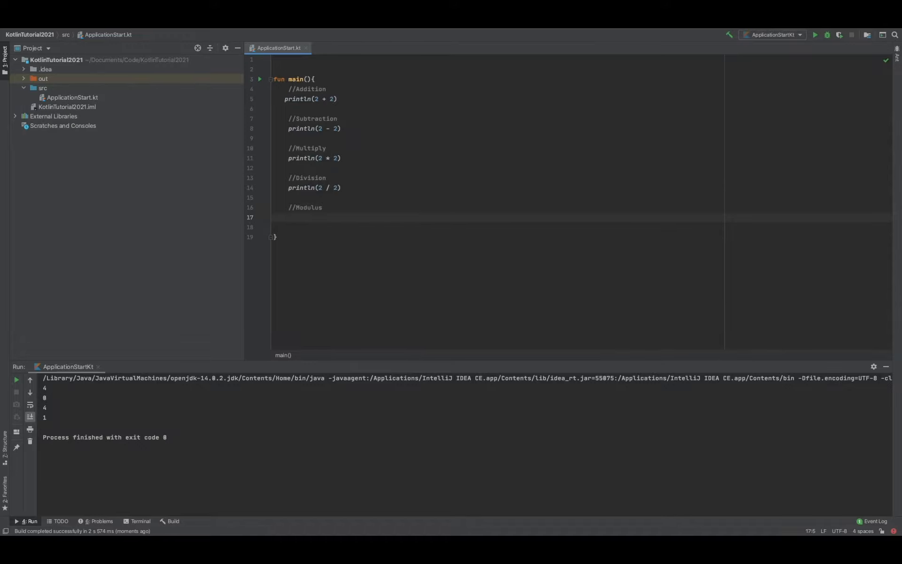
text(println()
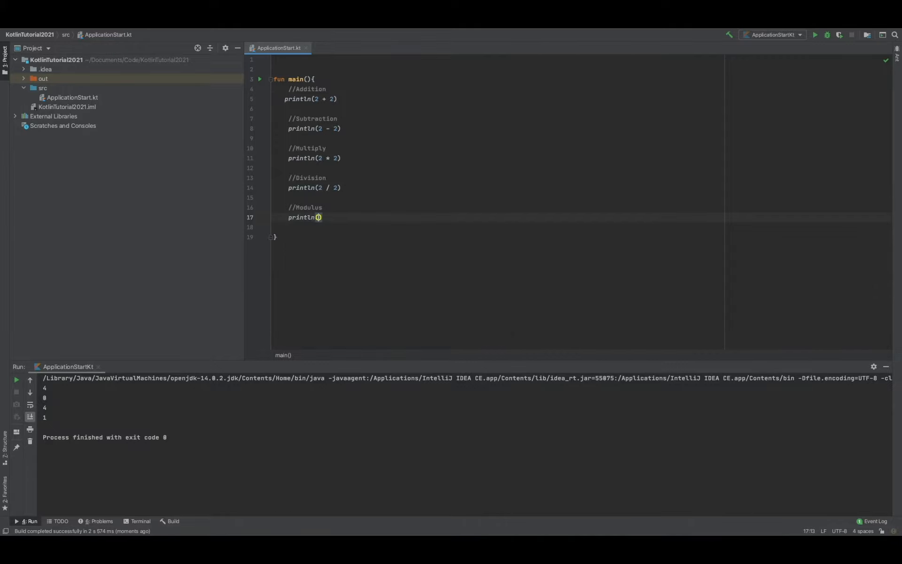
text(13 % 5)
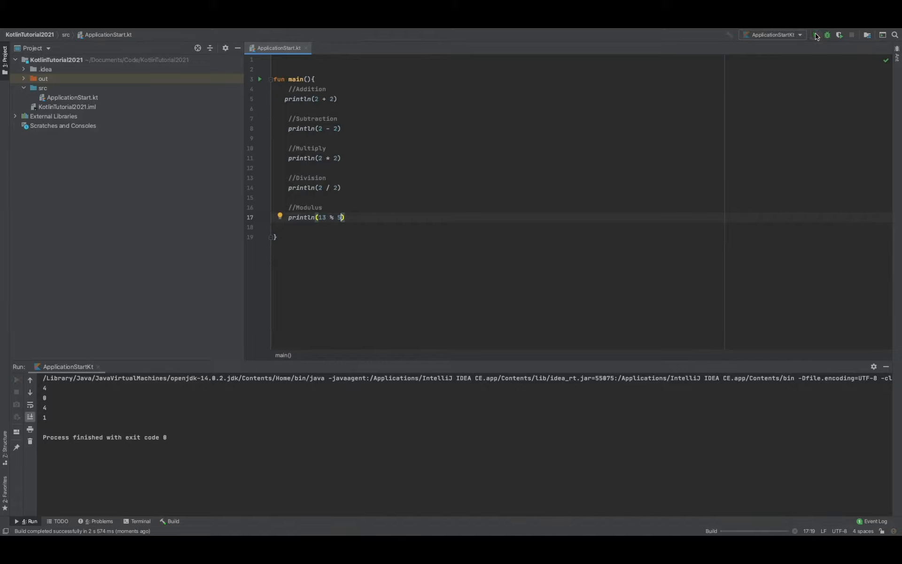
click(817, 35)
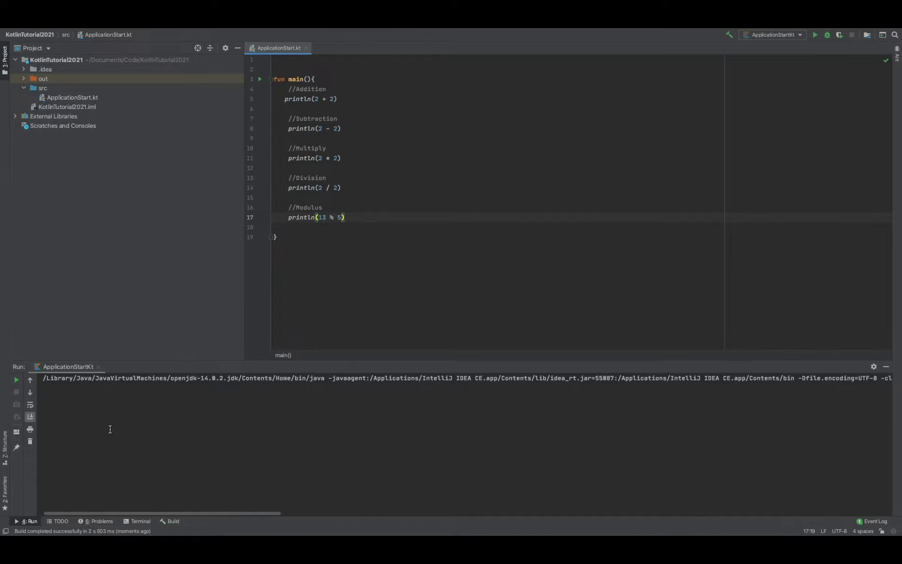
click(816, 36)
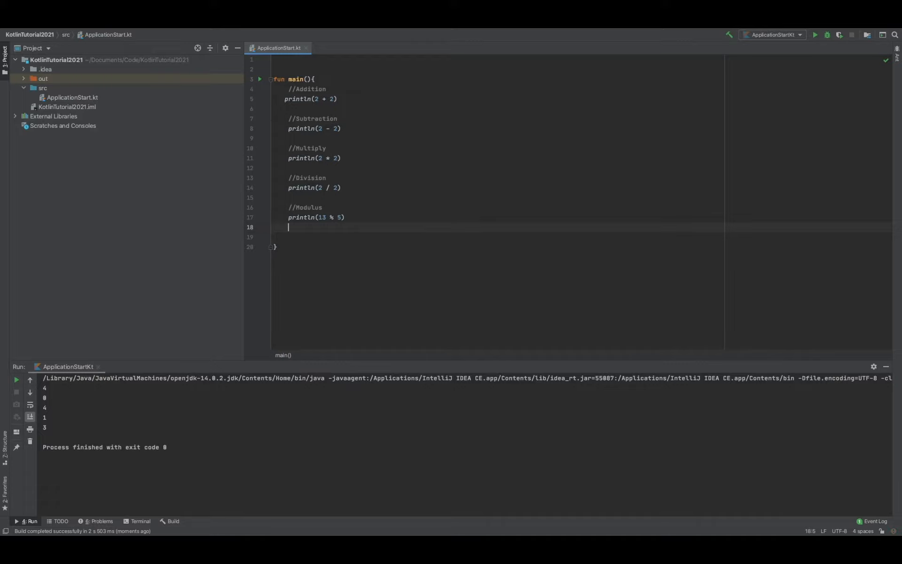
Add println(2 + 2 - 7) after the modulus section and run to print -3.
text(println()
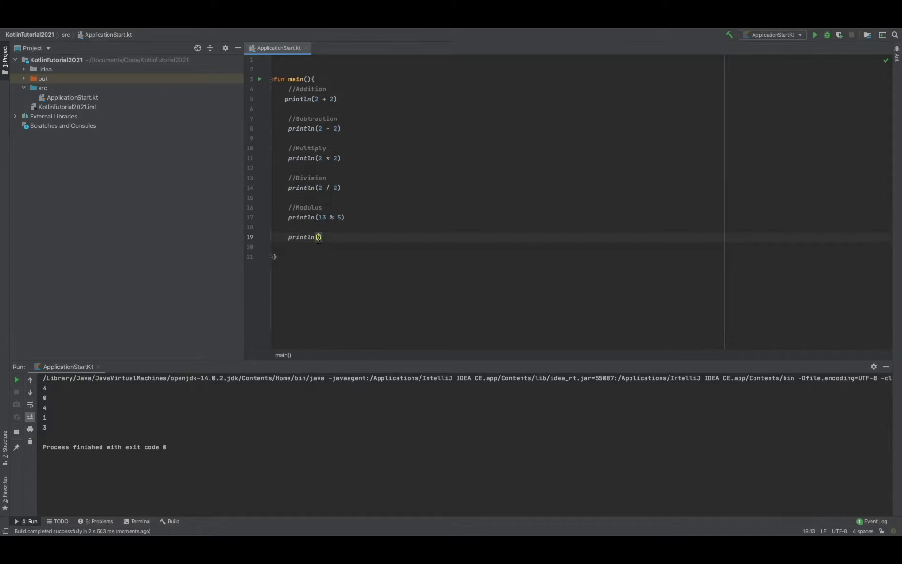
text(2 +)
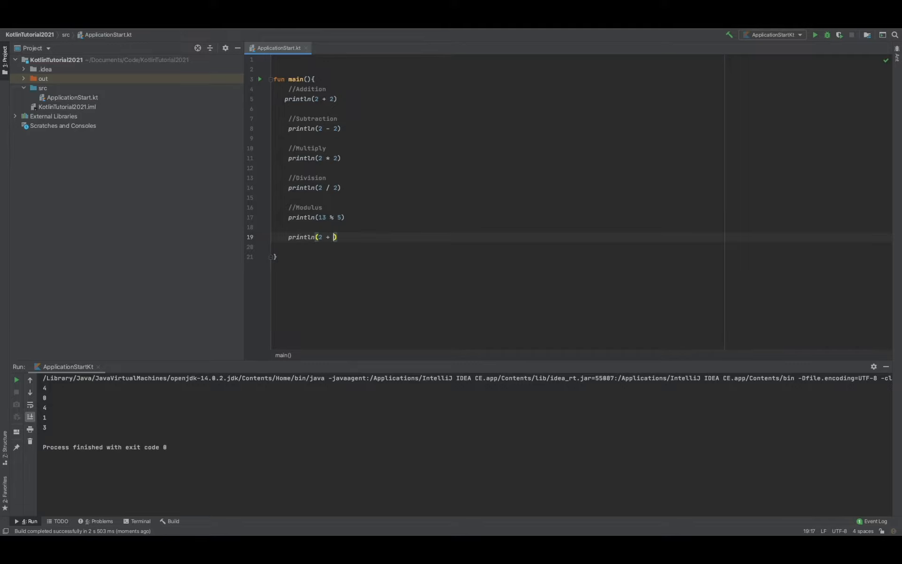
text(2)
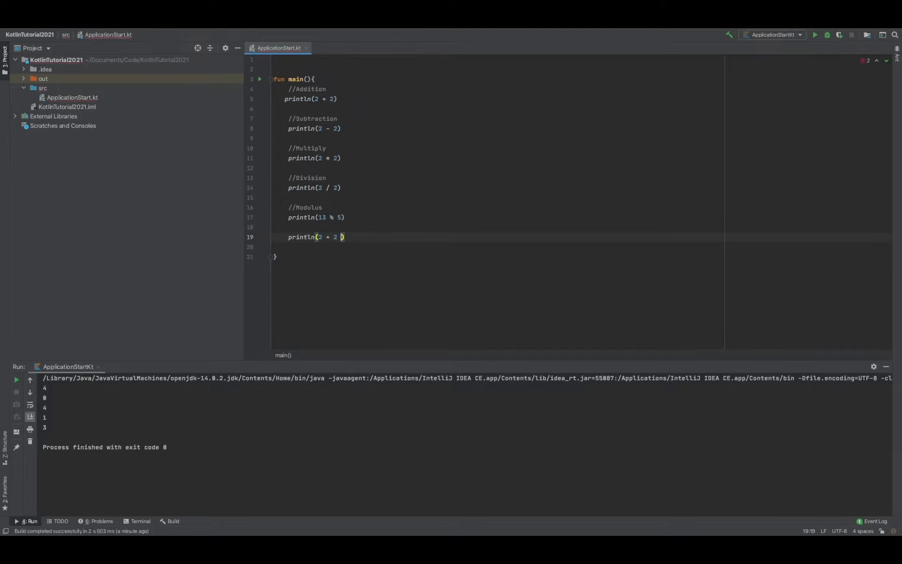
text(-7)
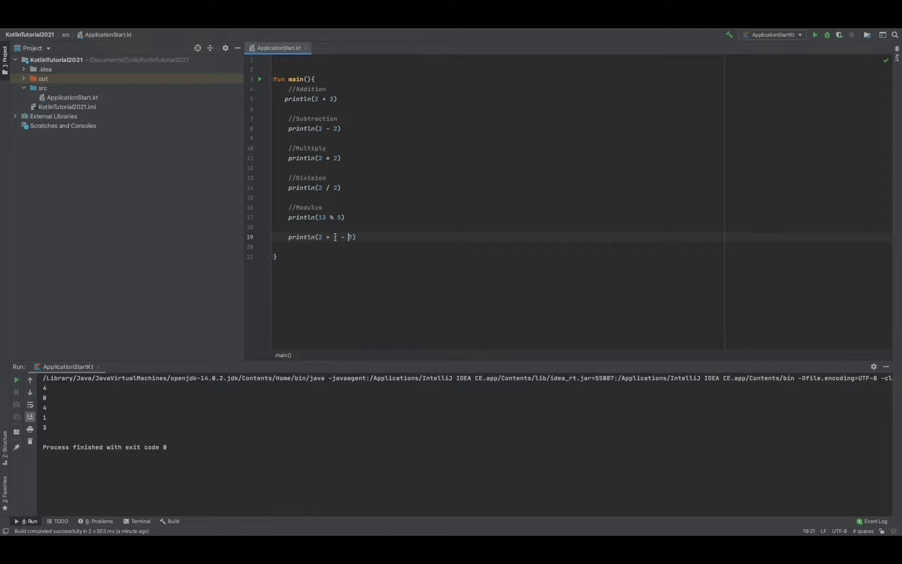
text(2)
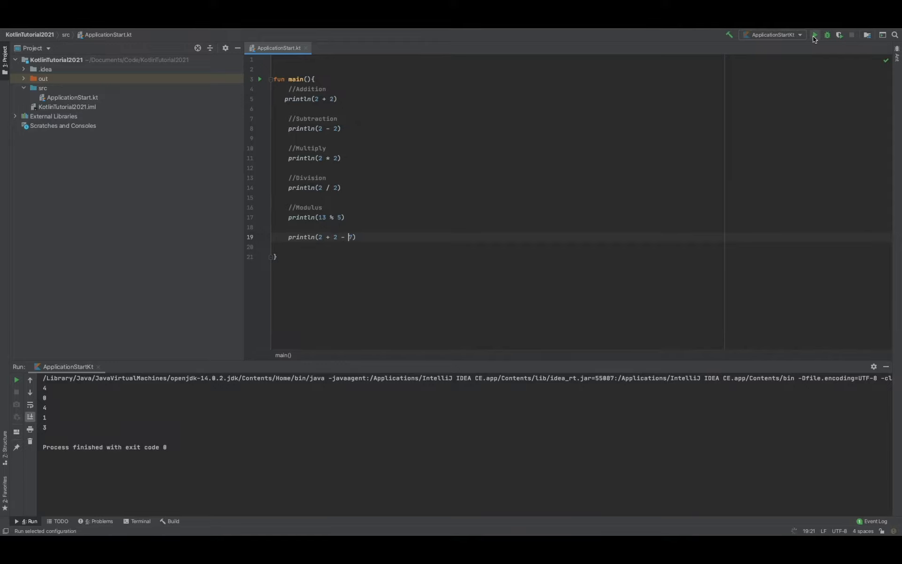
click(817, 34)
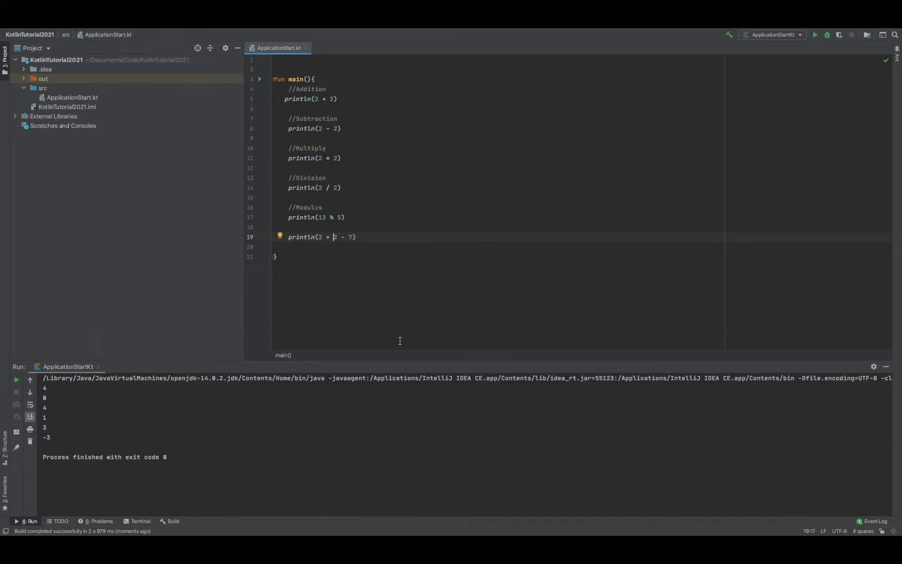
Group the subtraction in parentheses so the last line reads println(2 + (2 - 7)).
text(()
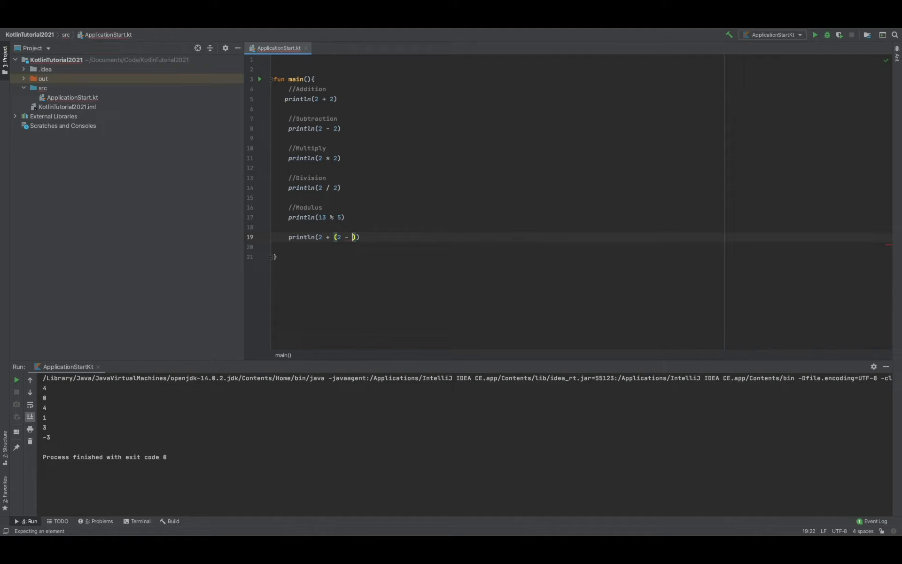
text(5)
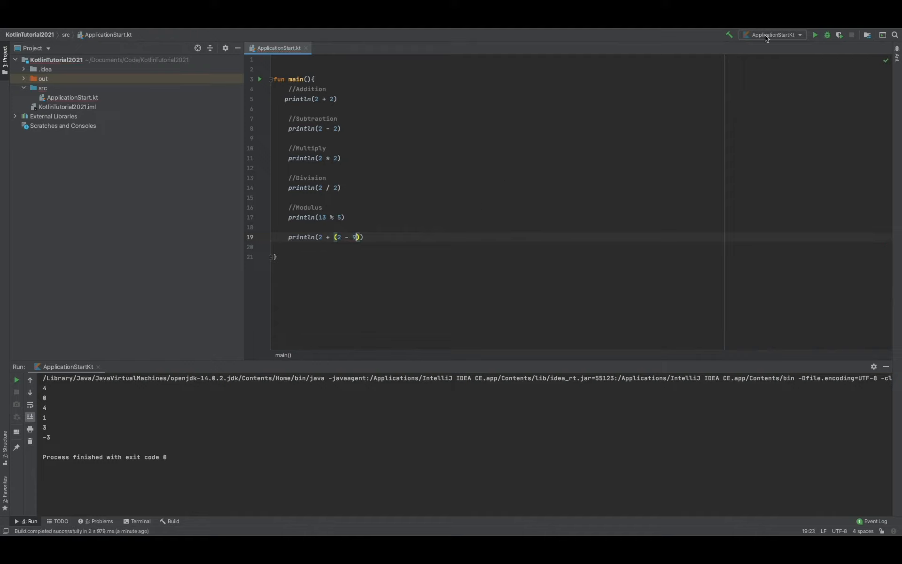
mouse_move(355, 220)
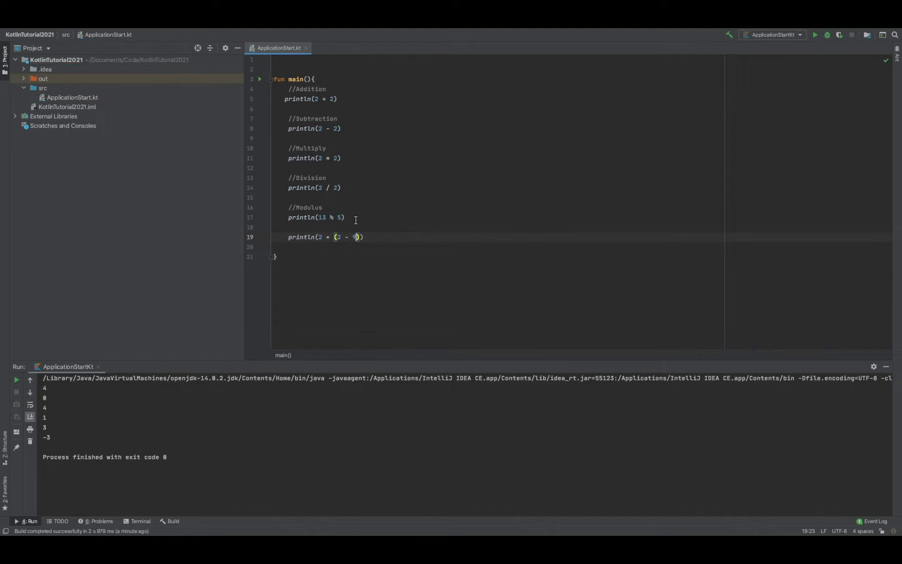
mouse_move(320, 232)
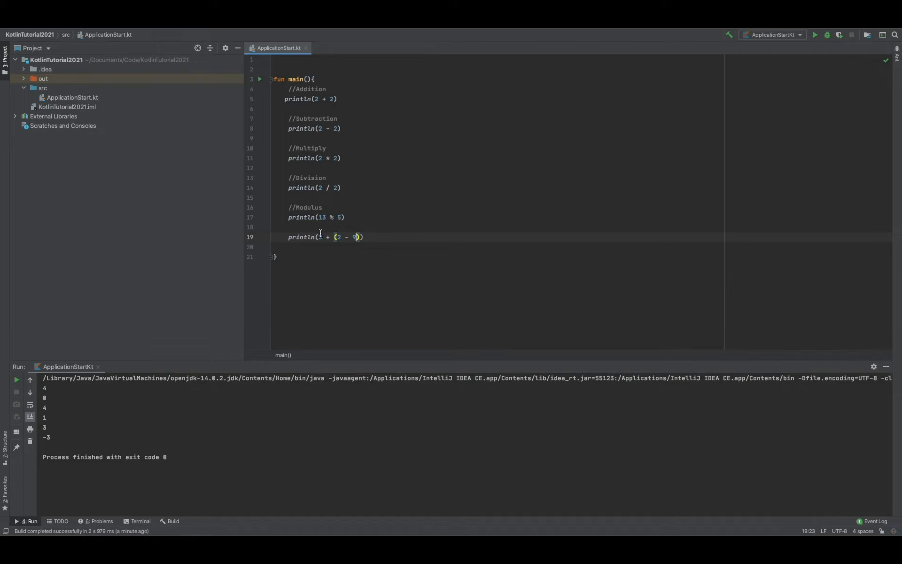
mouse_move(817, 34)
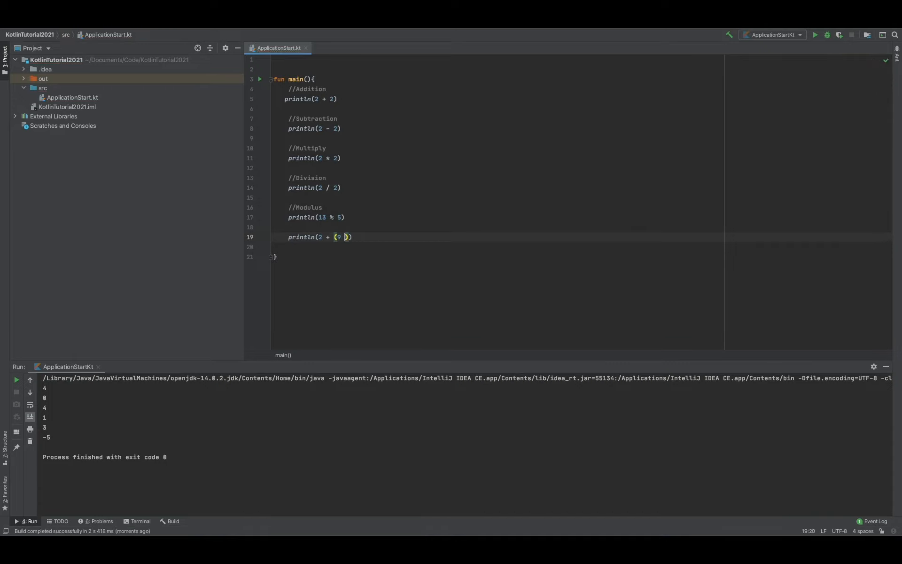
Change the grouped part to 9.5 / 2 and run to print 6.75.
text(/ 2)
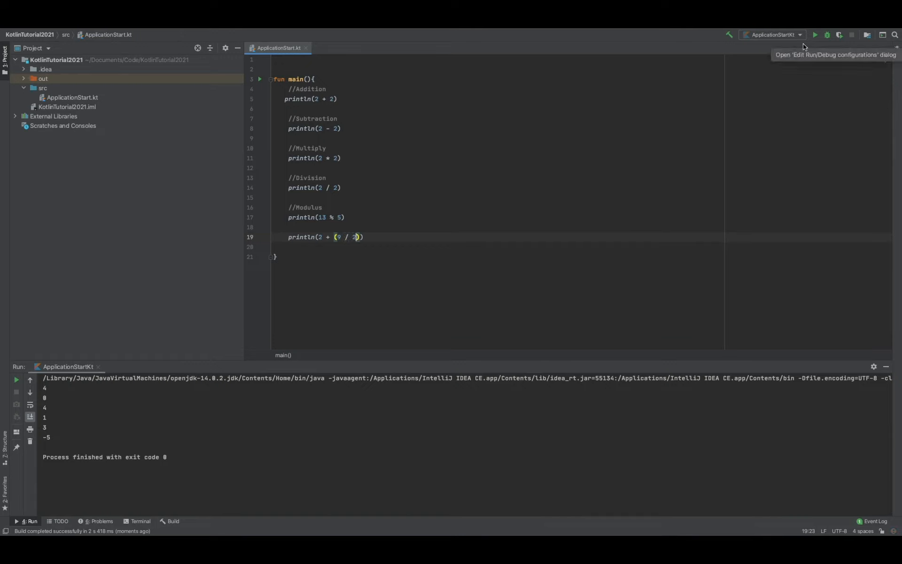
mouse_move(329, 233)
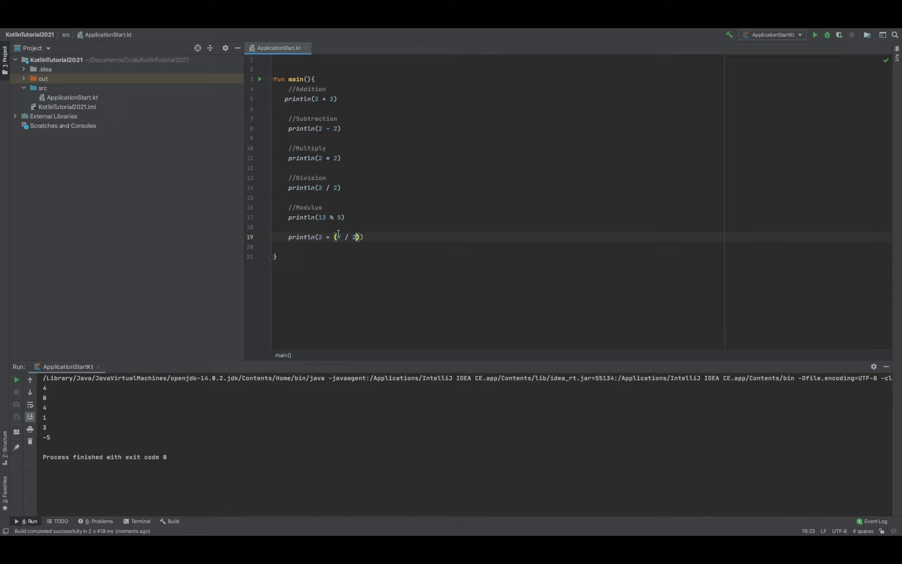
text(9.)
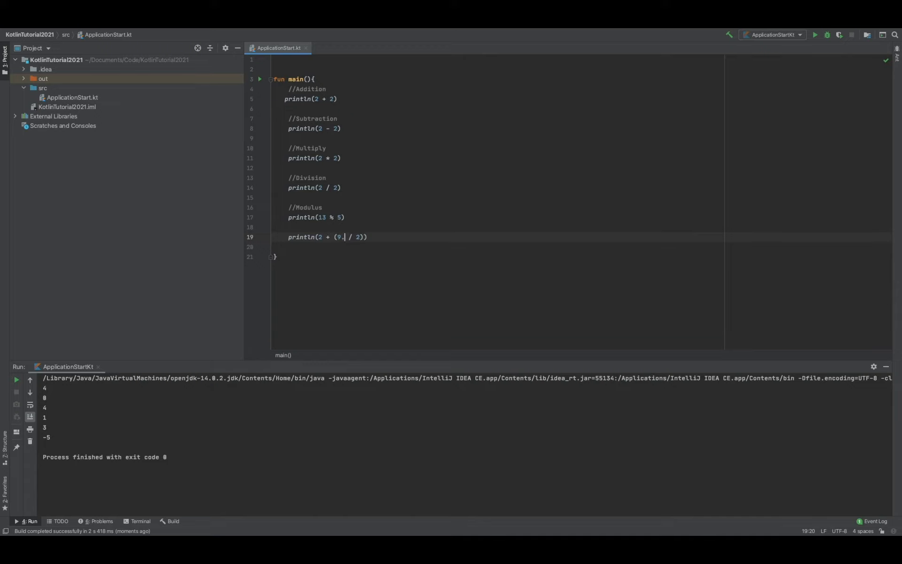
text(5)
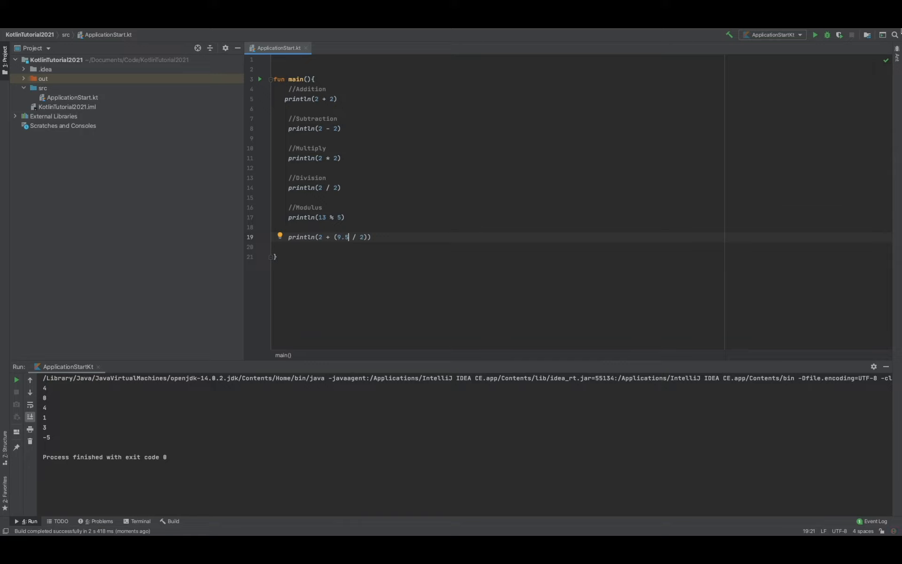
click(817, 33)
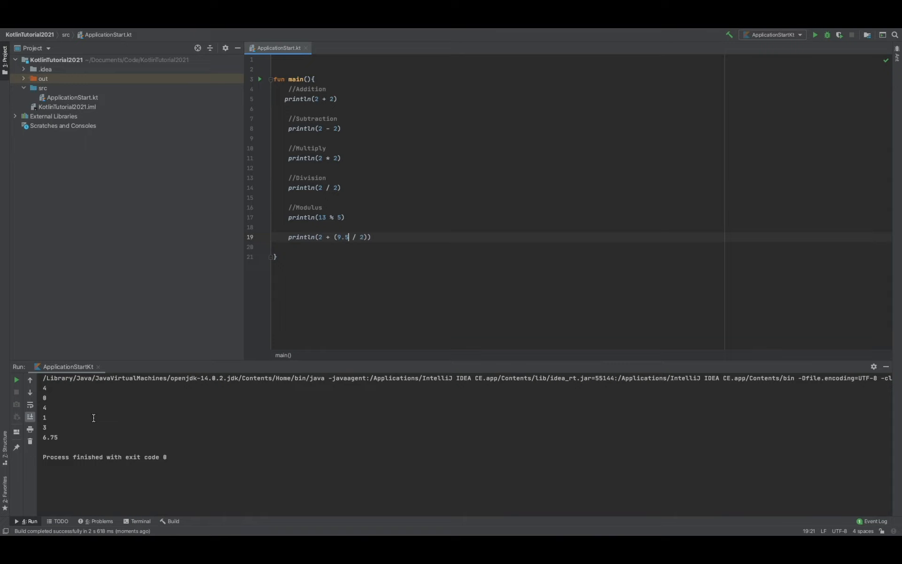
mouse_move(295, 225)
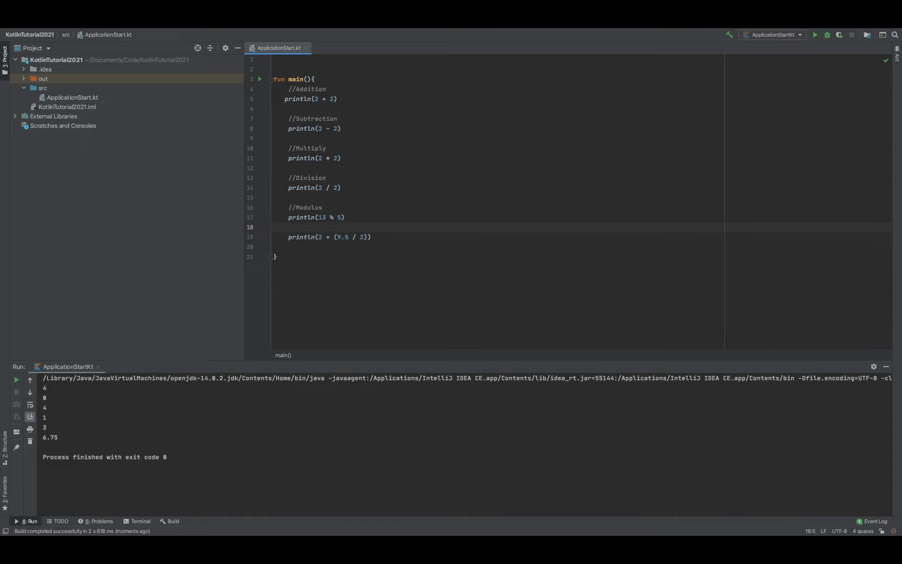
Label the mixed expression line with a //PEMDAS comment.
text(//PE)
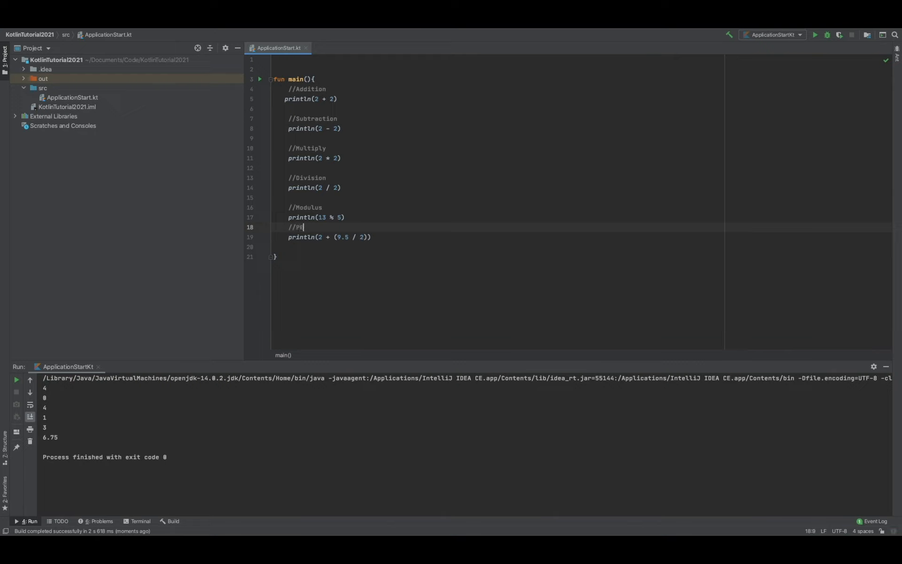
text(MDAS)
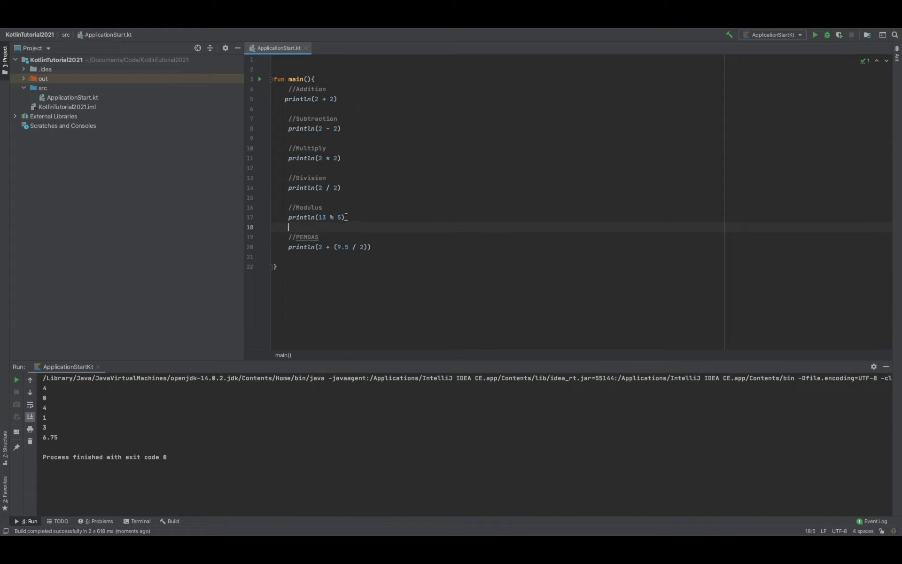
mouse_move(507, 110)
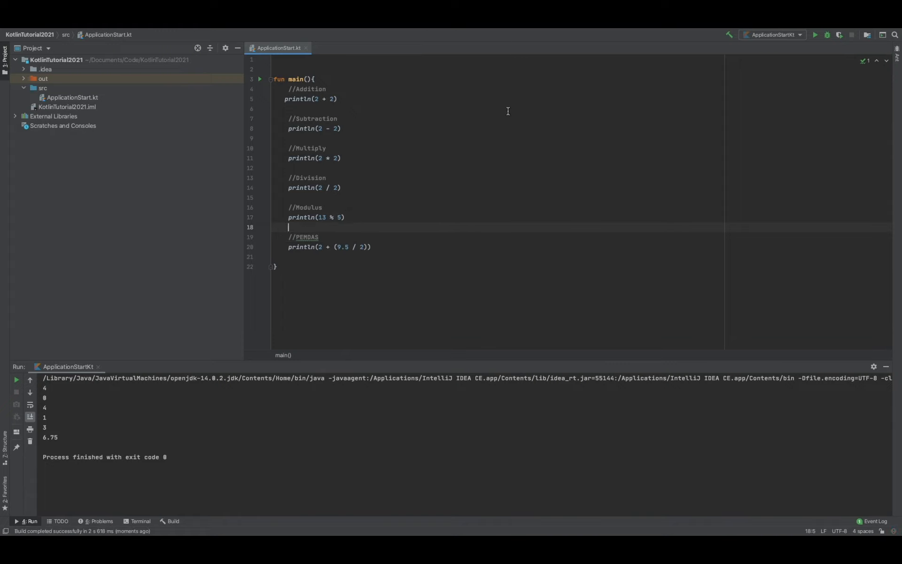
mouse_move(314, 232)
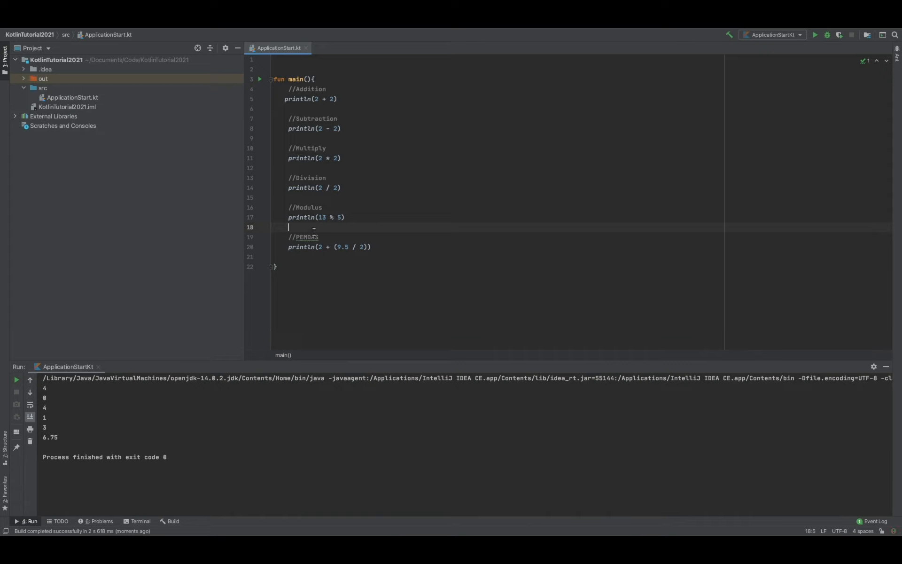